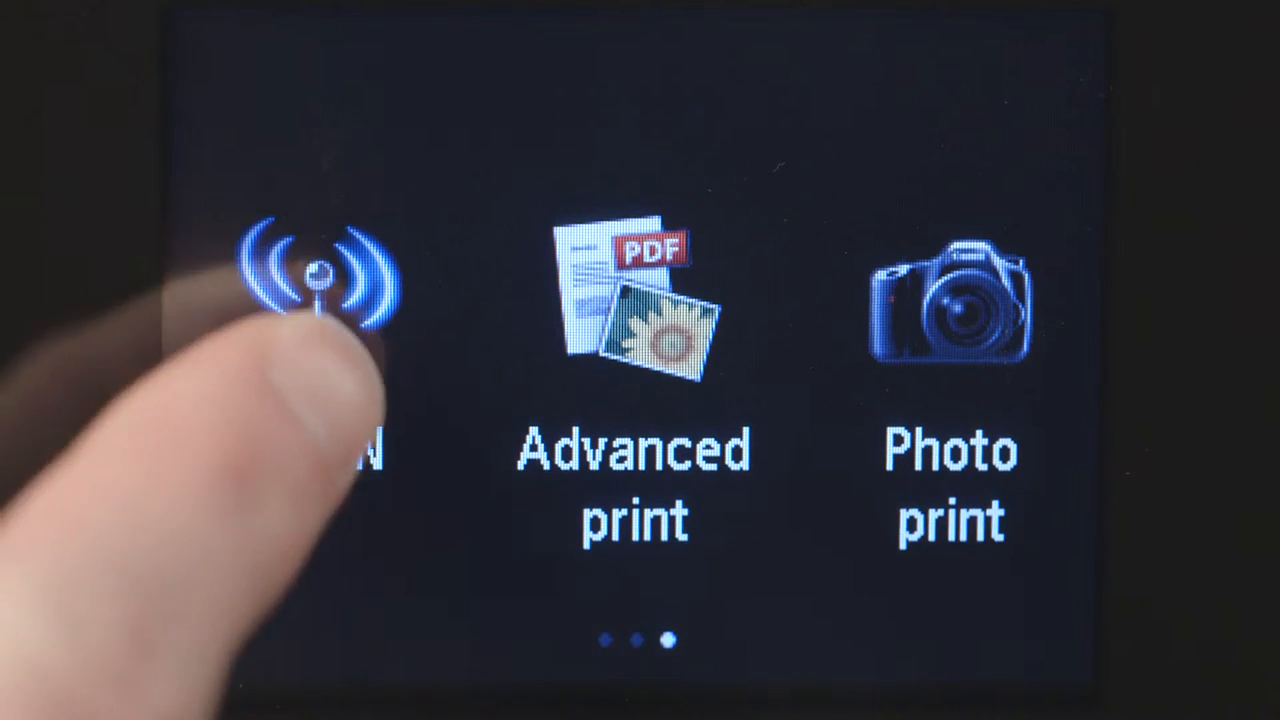
Step: Put the printer into Cableless setup via WLAN > Wireless LAN setup > Other setup, confirming OK
left_click(315, 300)
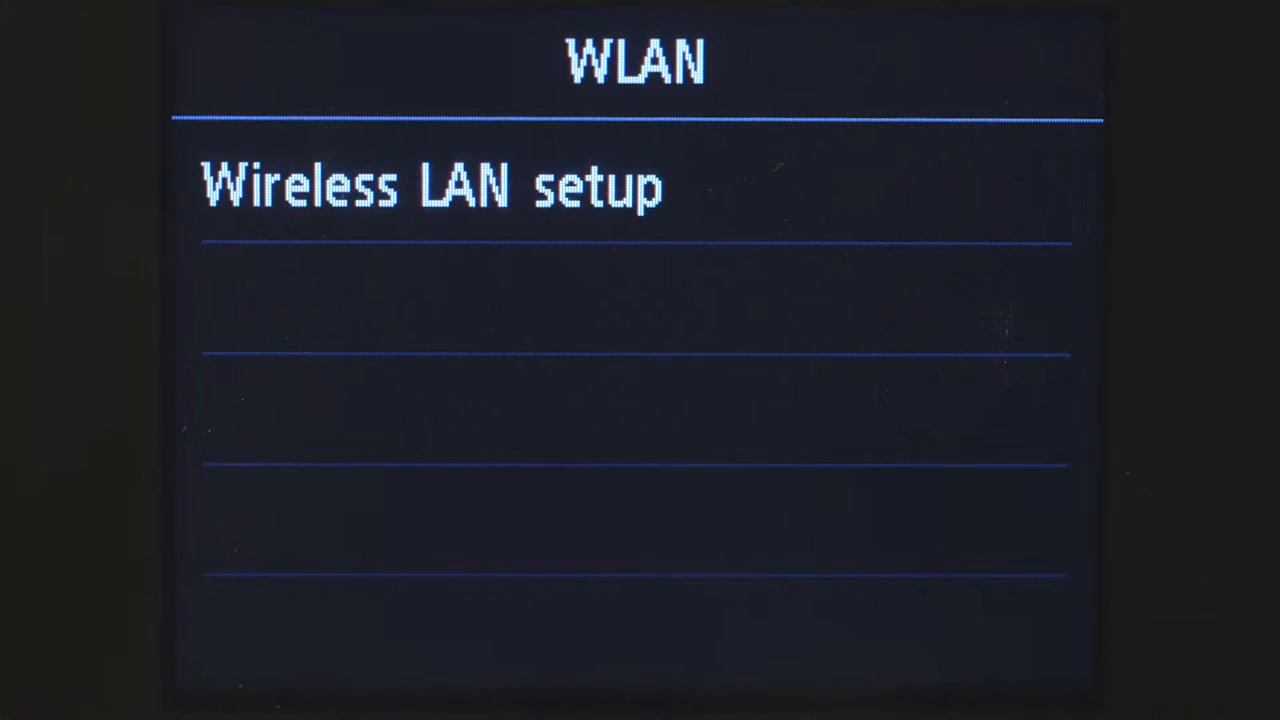
left_click(431, 187)
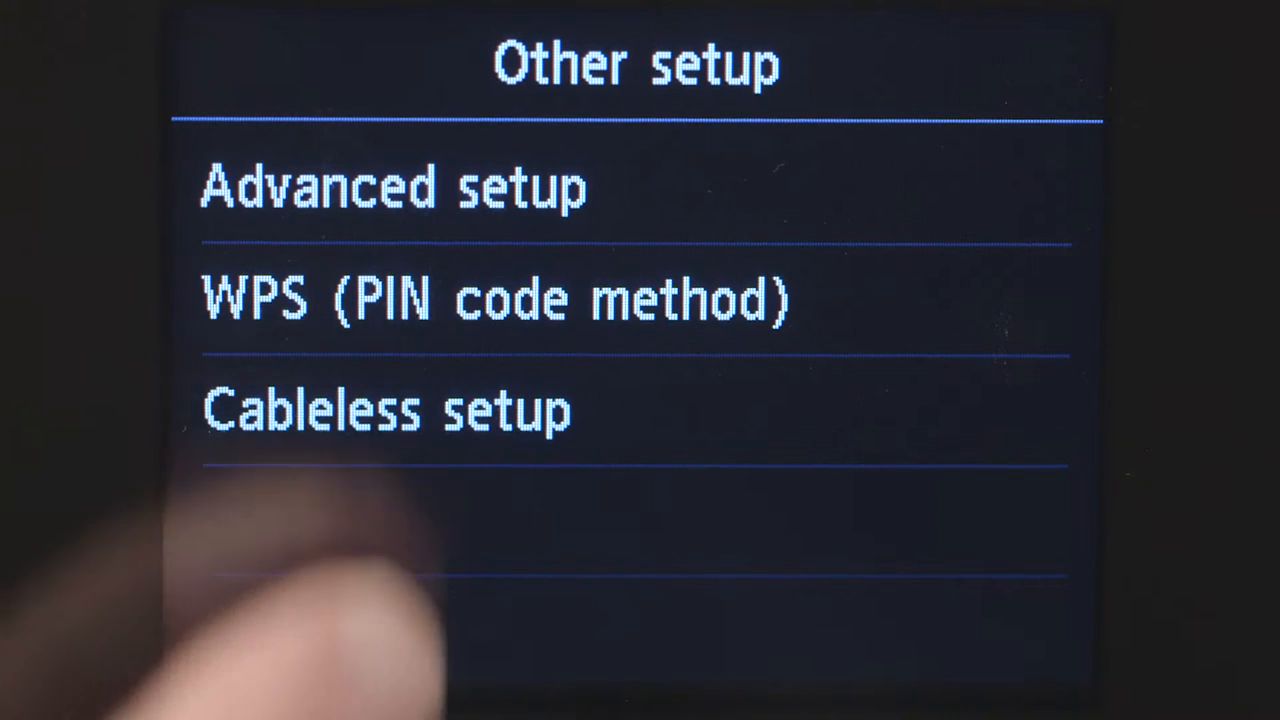
left_click(387, 409)
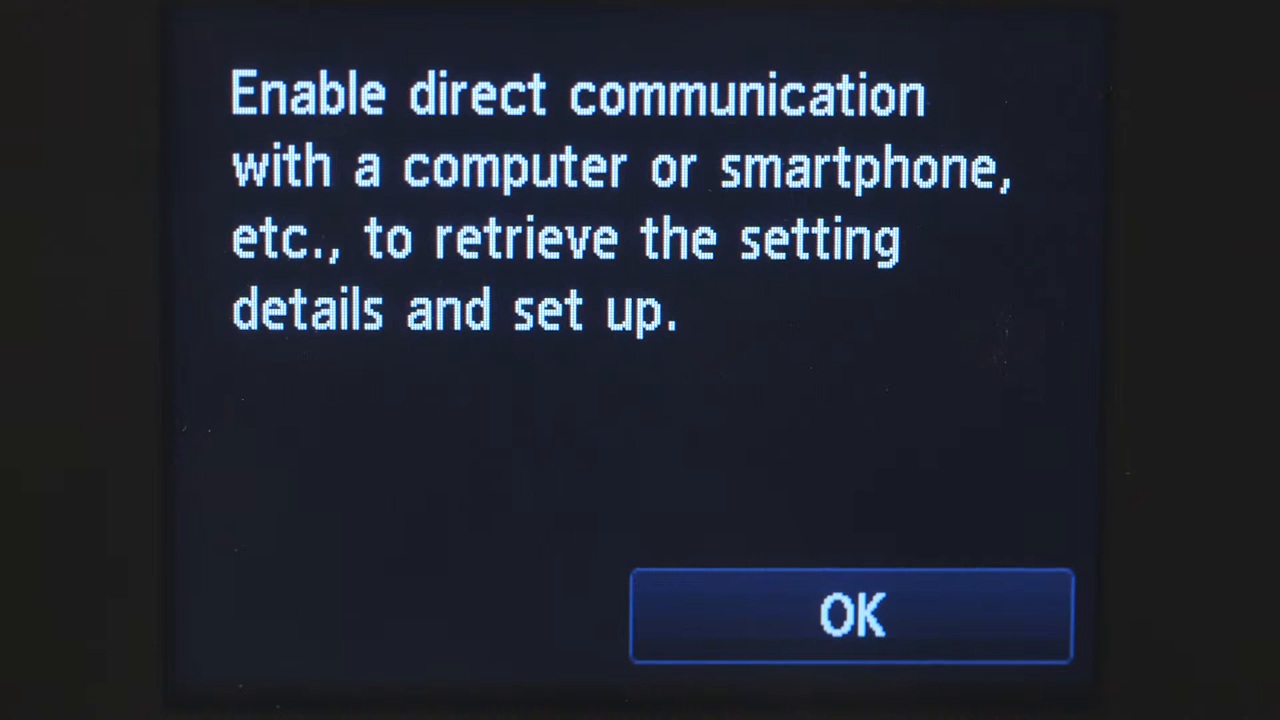
left_click(851, 615)
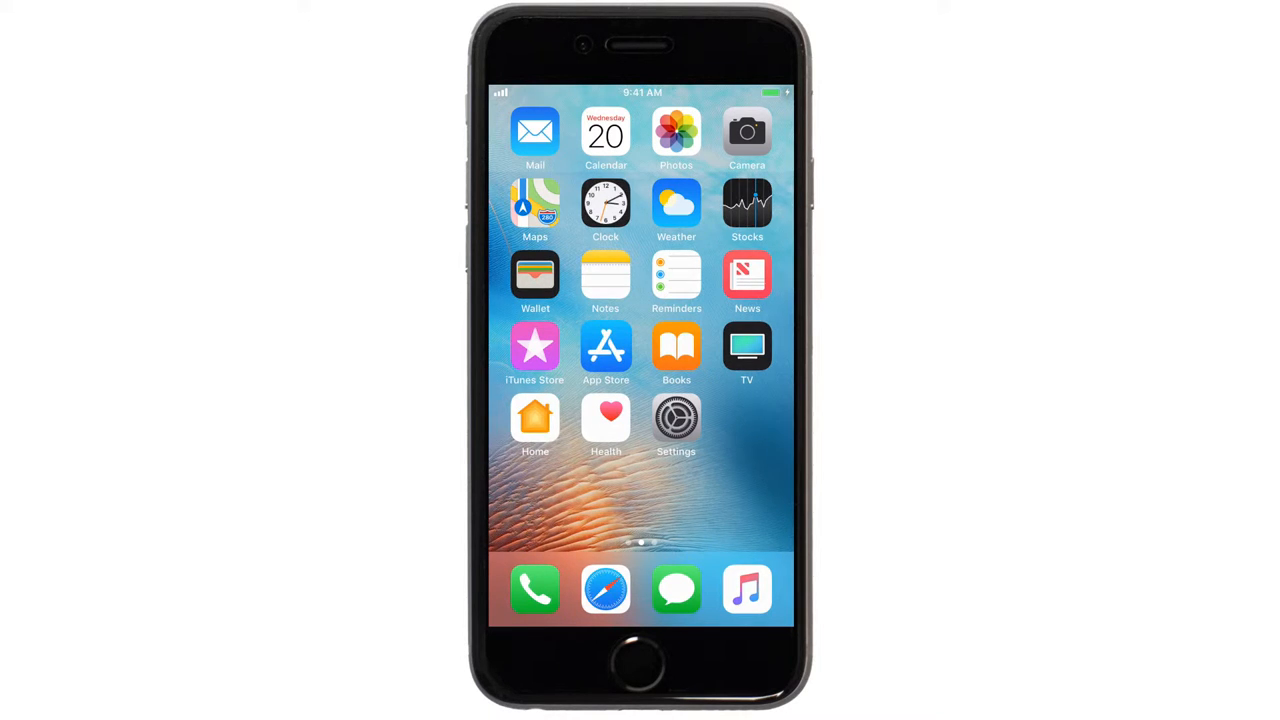
Step: Search the App Store for 'canon print' and download Canon PRINT Inkjet/SELPHY
left_click(606, 348)
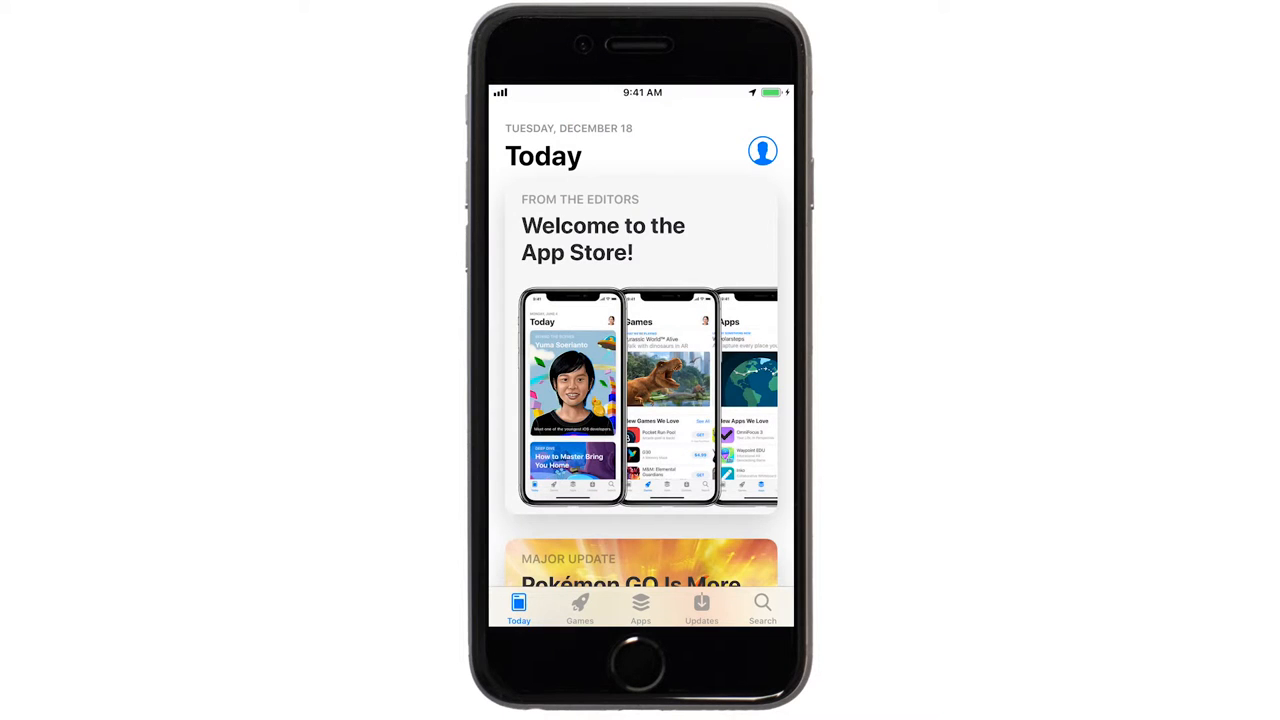
left_click(762, 605)
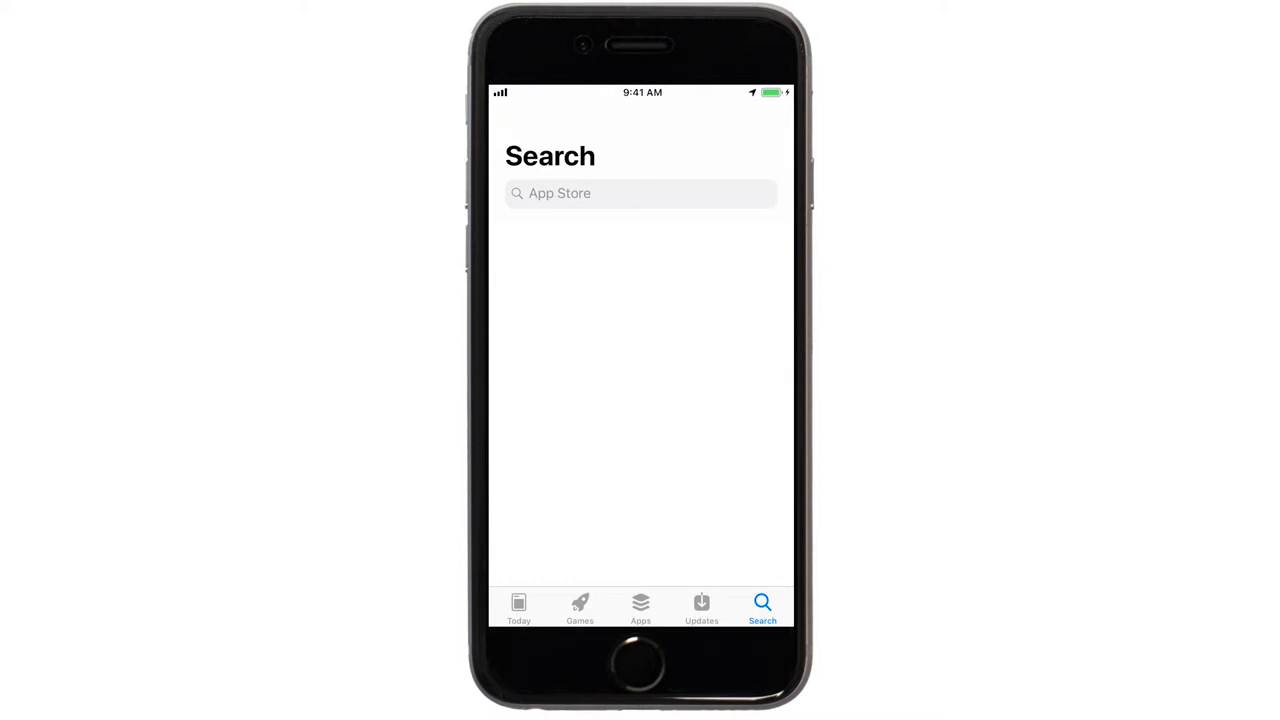
left_click(640, 193)
type("Canon prin")
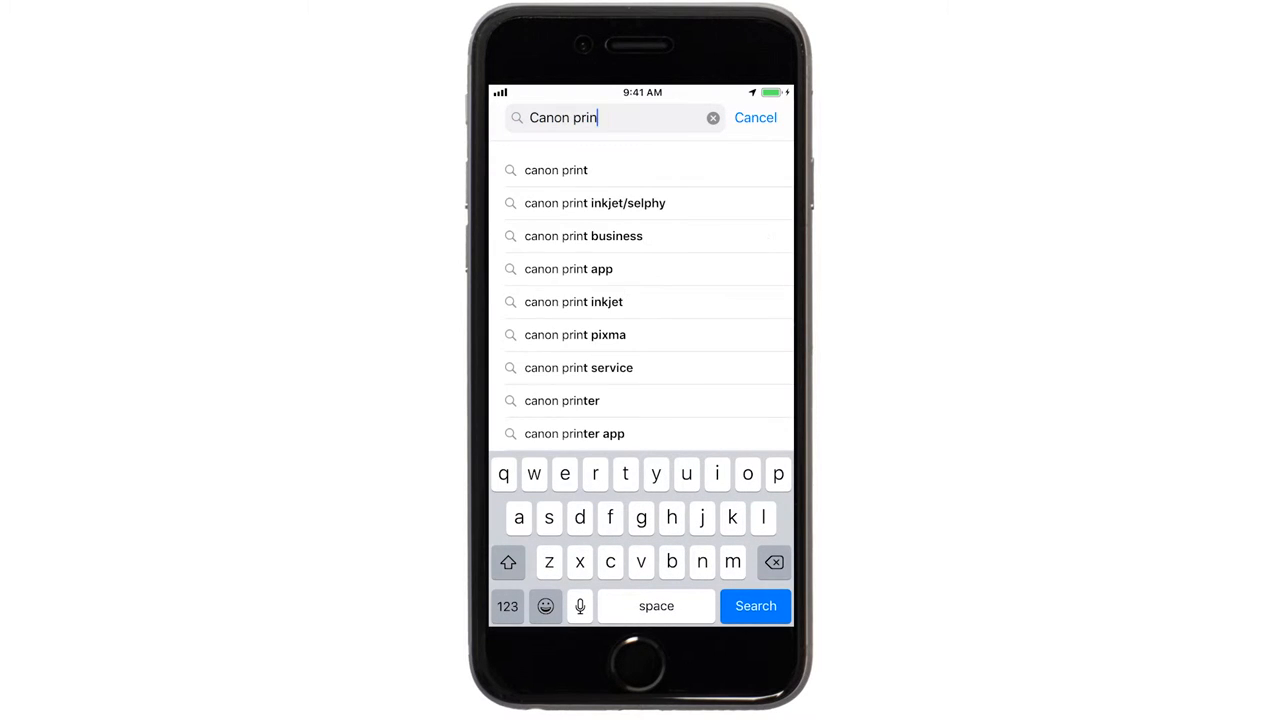
left_click(556, 170)
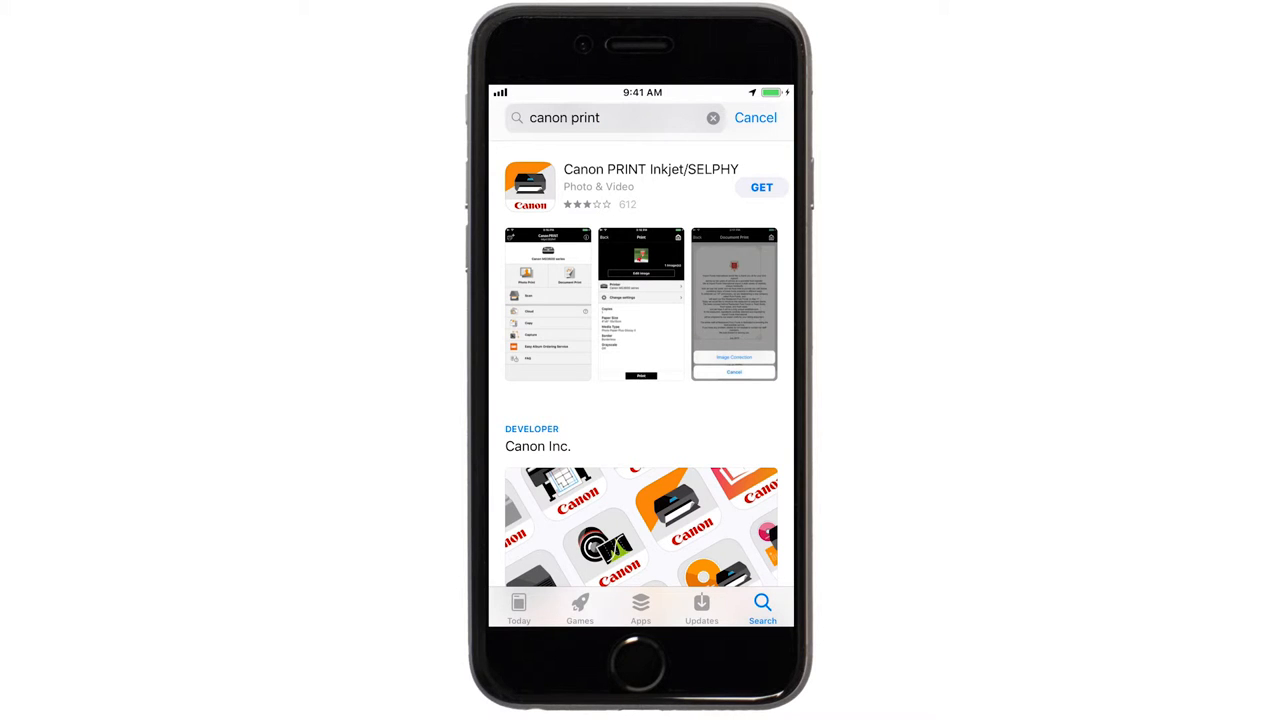
left_click(761, 187)
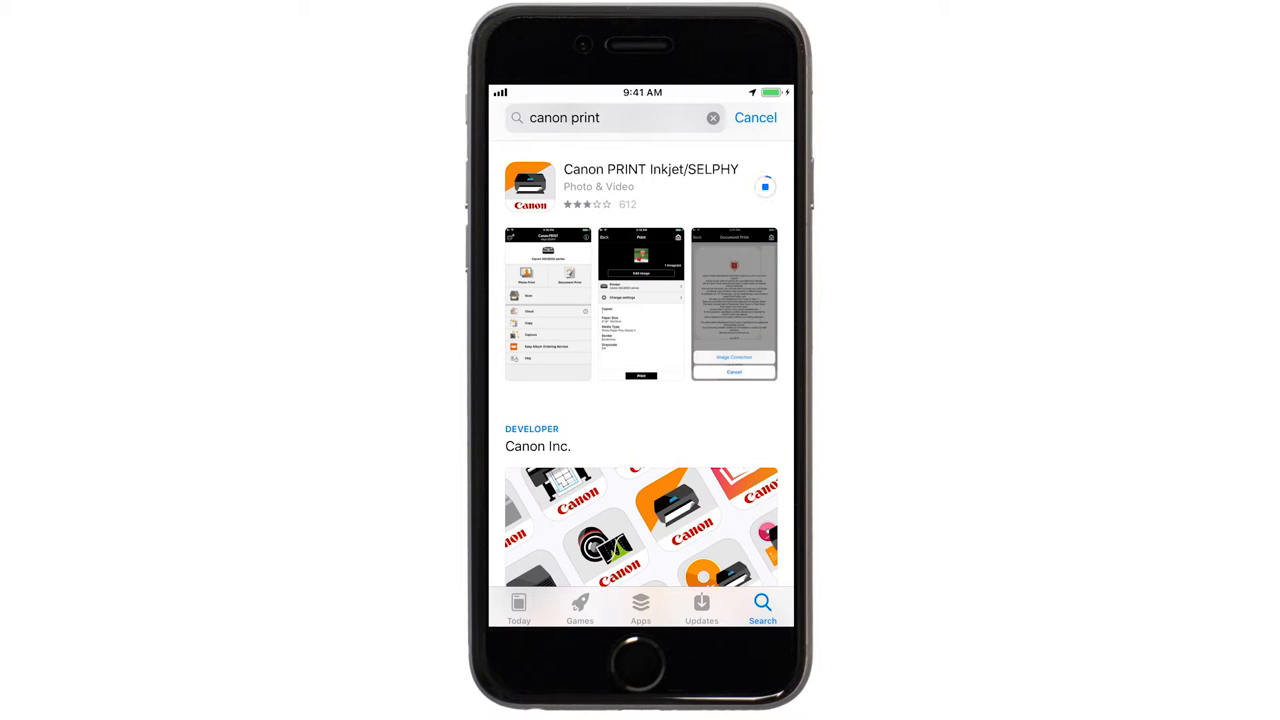
left_click(765, 186)
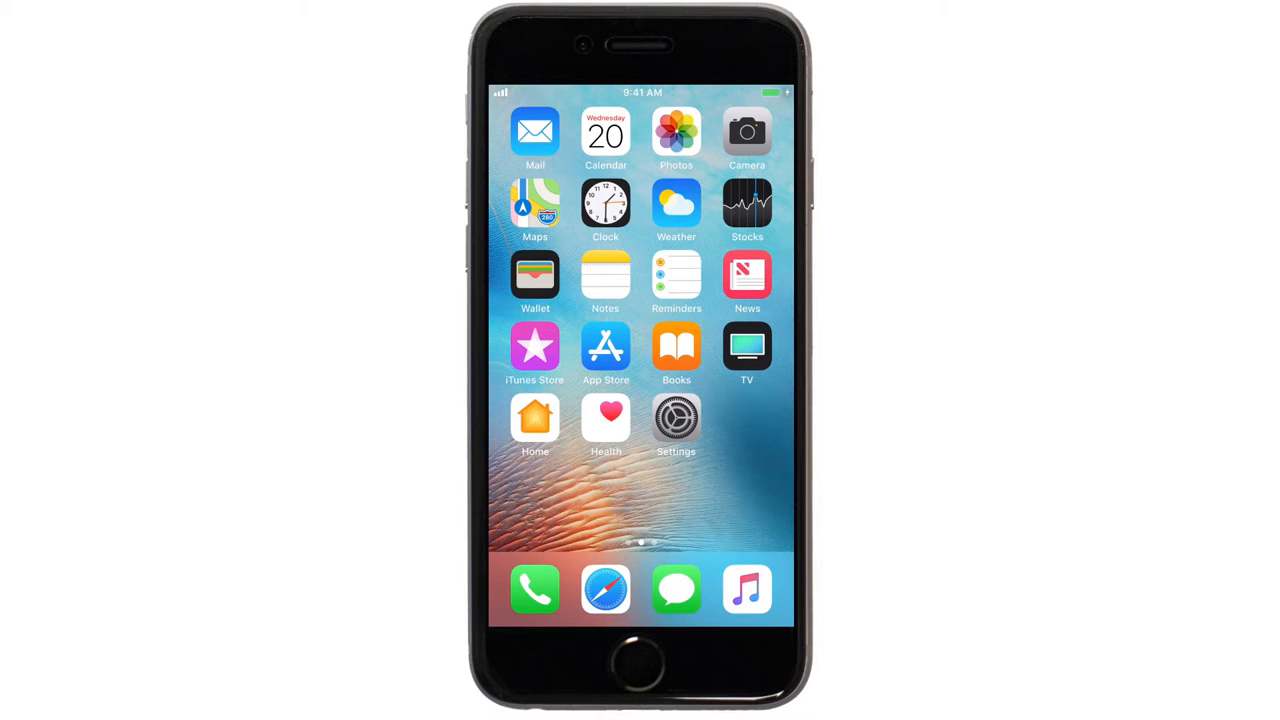
Step: Join the Canon_ij_Setup network in the iPhone's Wi-Fi settings
left_click(676, 420)
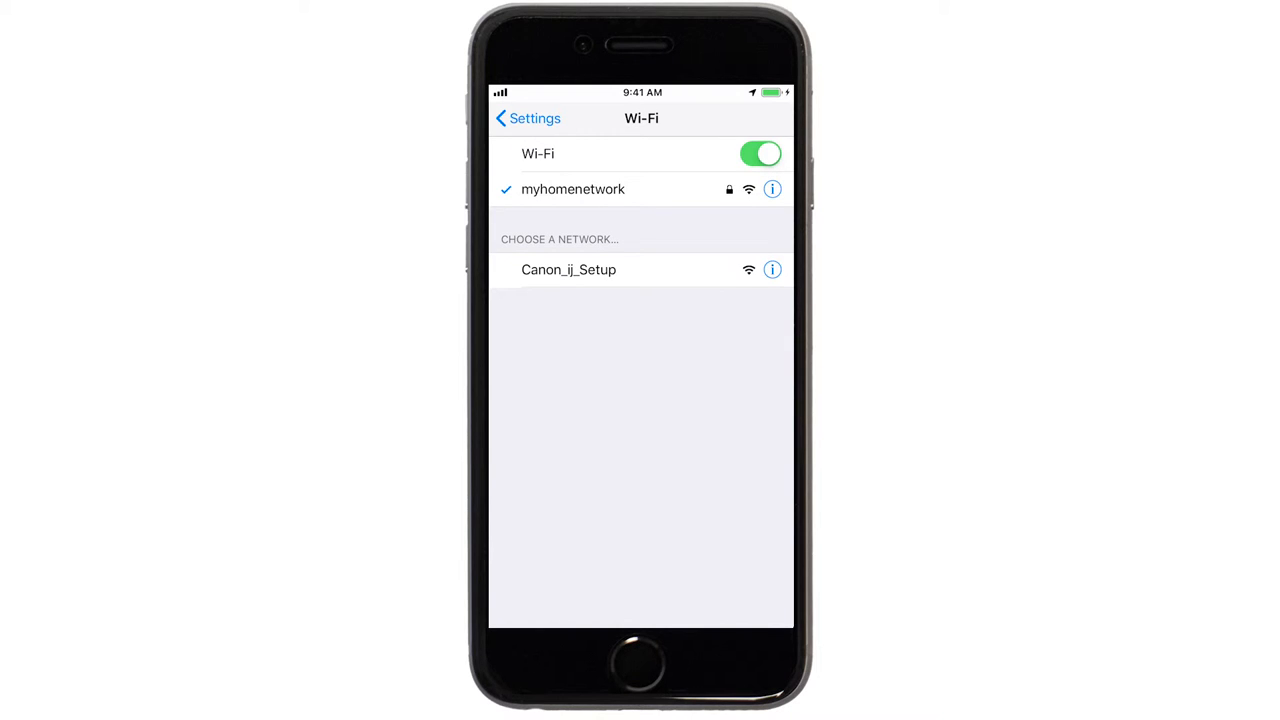
left_click(568, 269)
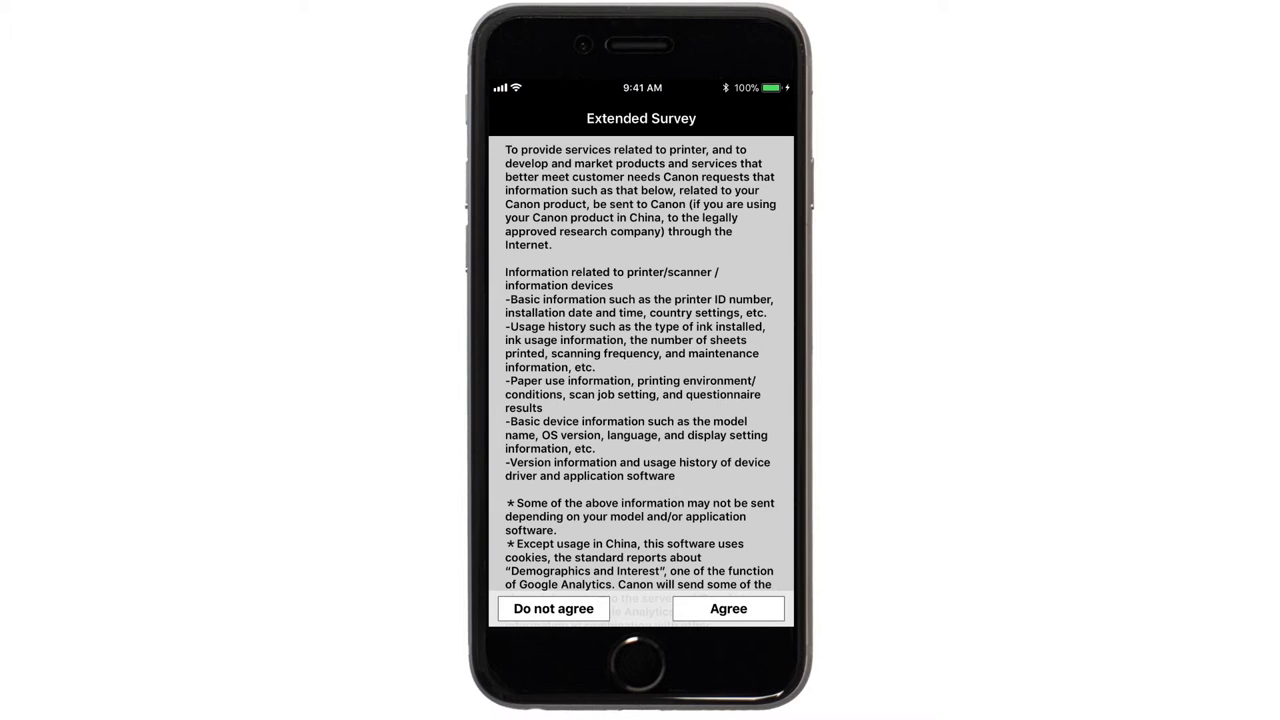
Step: Agree to the Extended Survey in Canon PRINT and answer Yes to setting up the printer
left_click(728, 608)
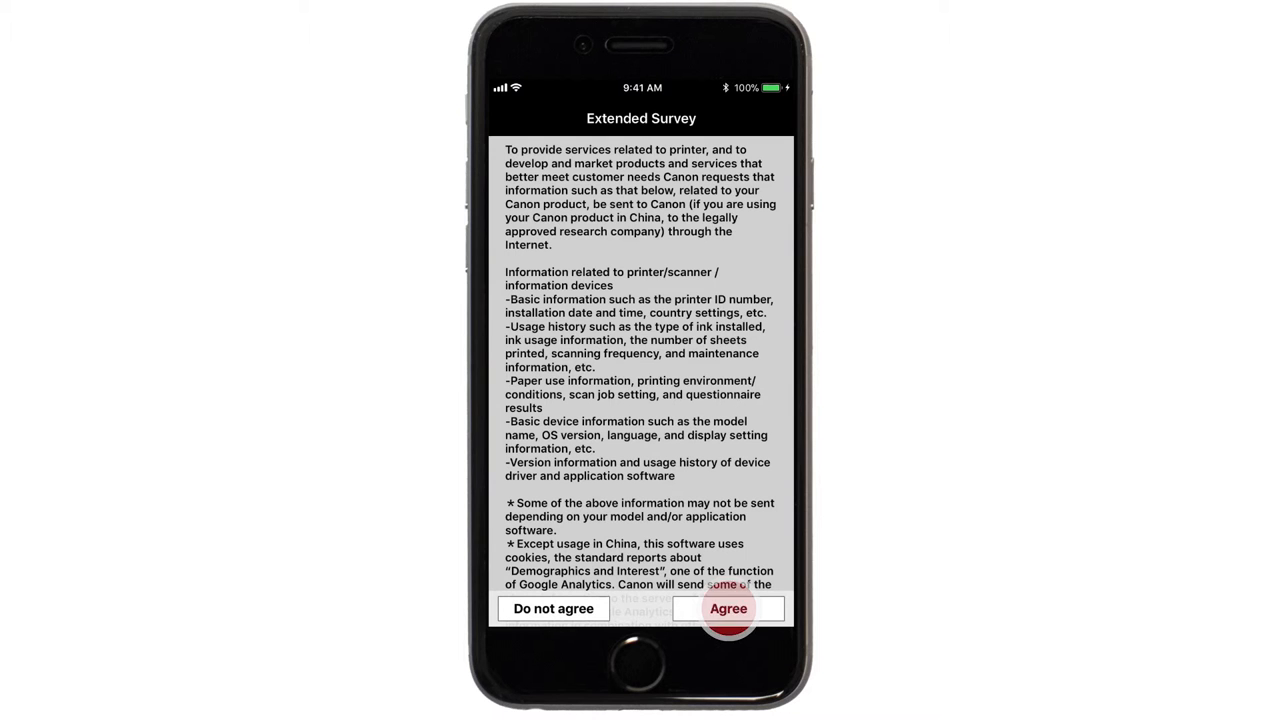
left_click(728, 608)
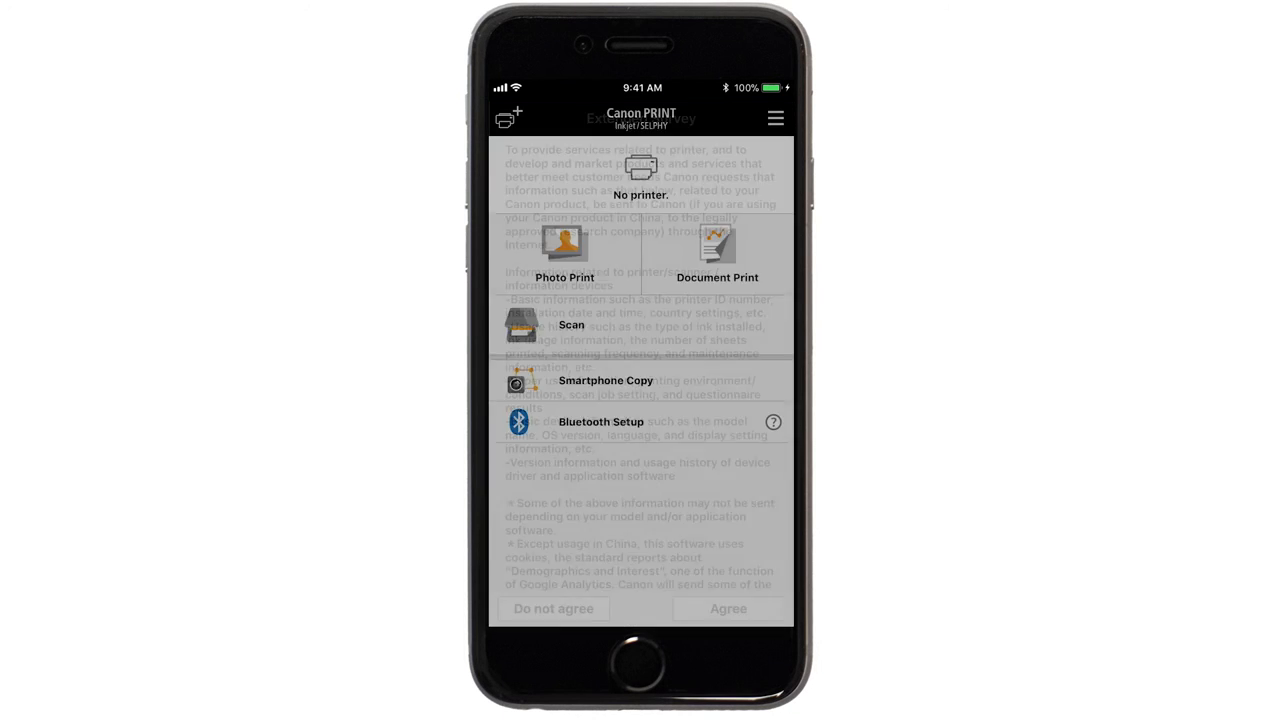
left_click(728, 608)
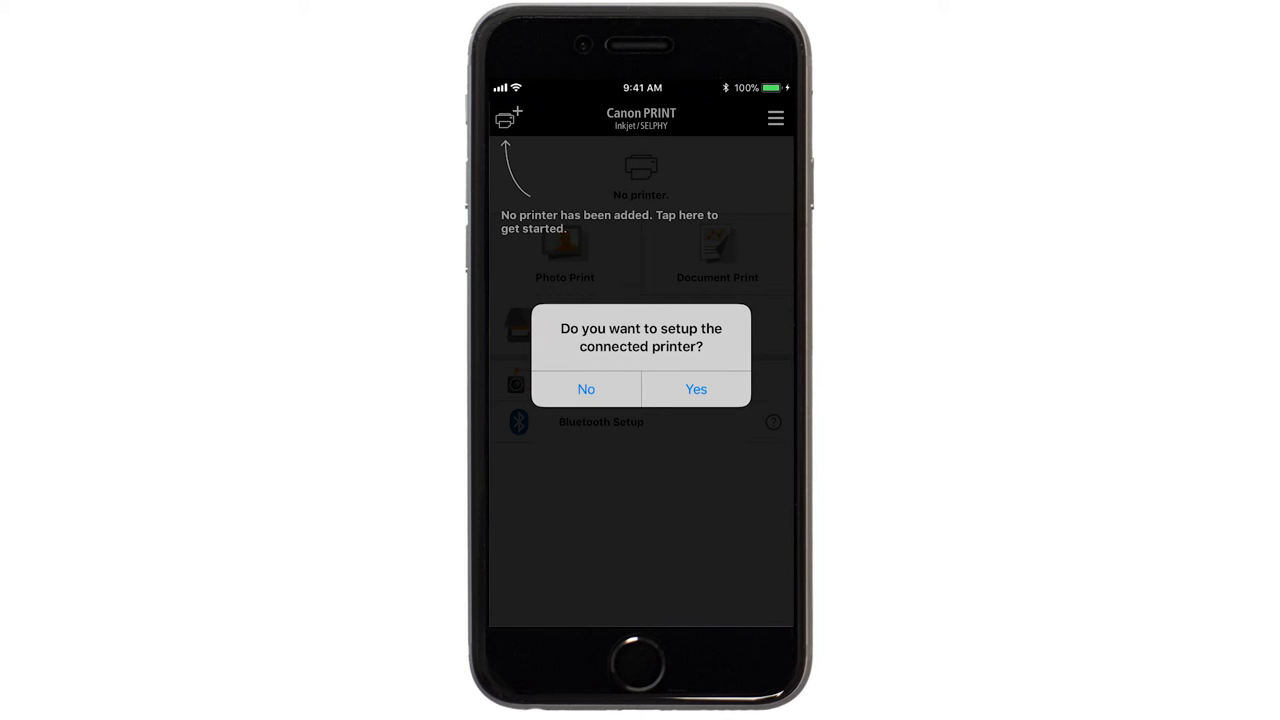
left_click(695, 389)
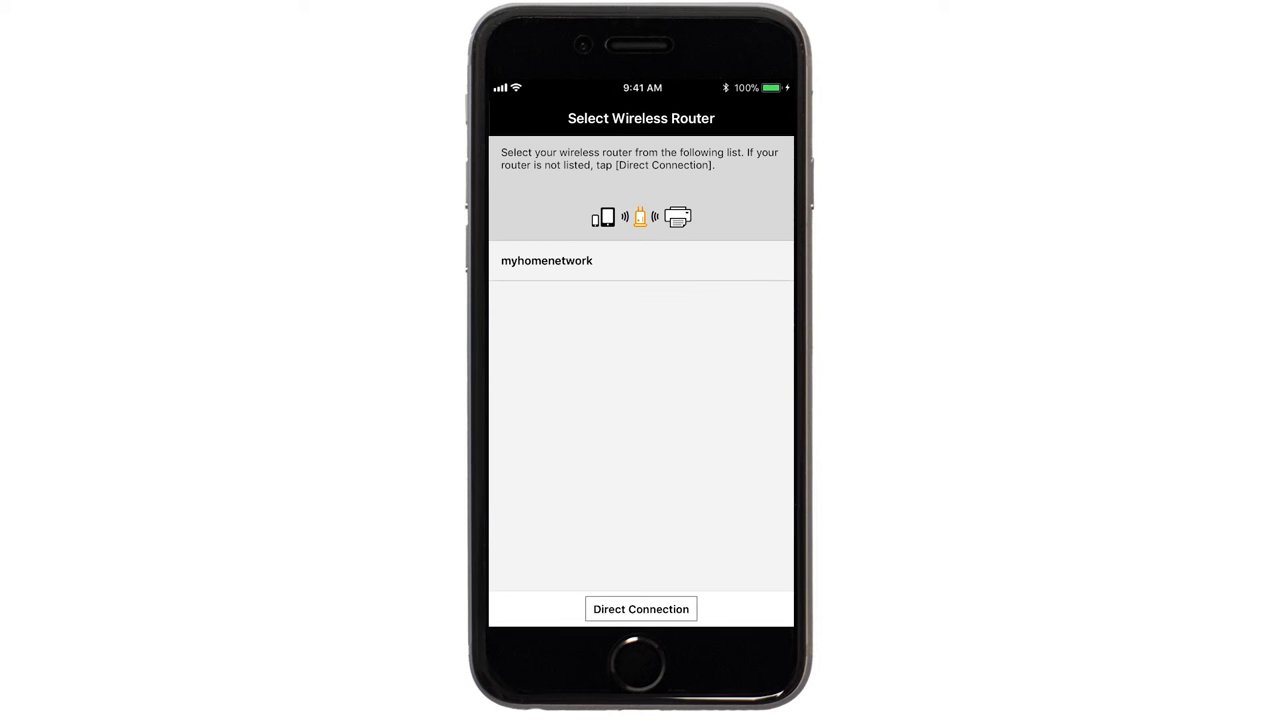
Step: Select the myhomenetwork router, enter its password and confirm to send the settings
left_click(547, 260)
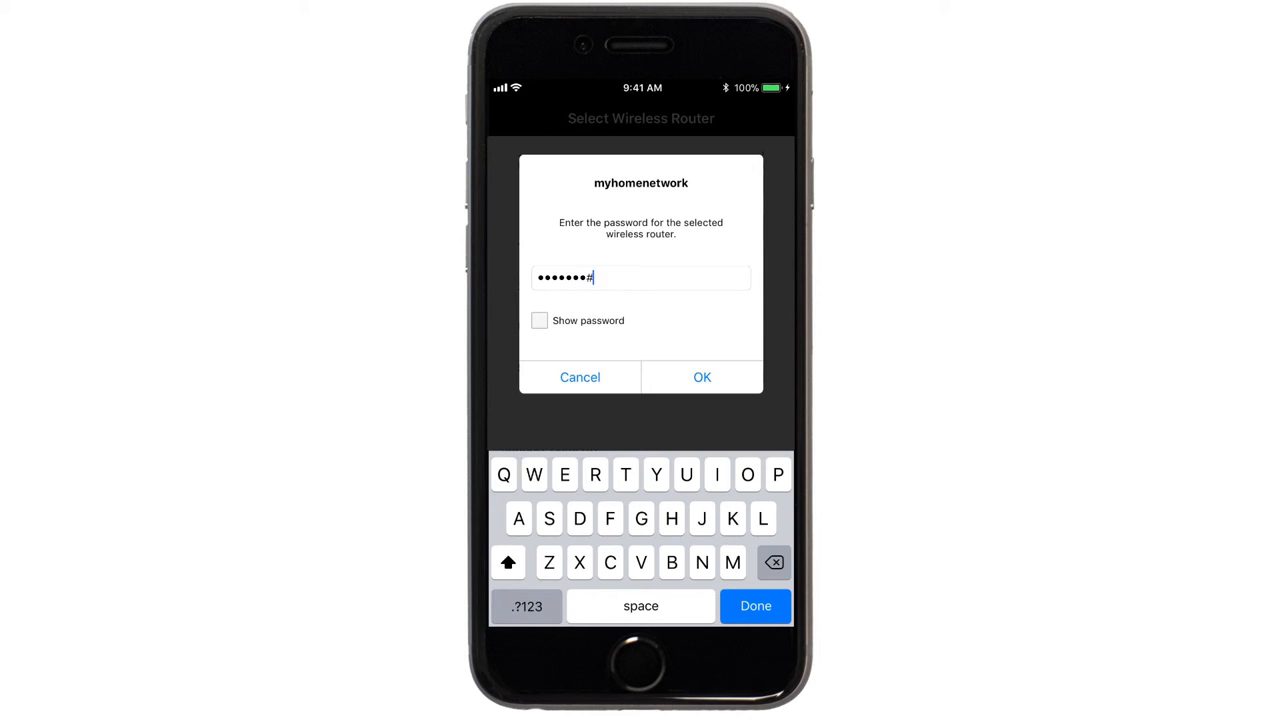
left_click(702, 377)
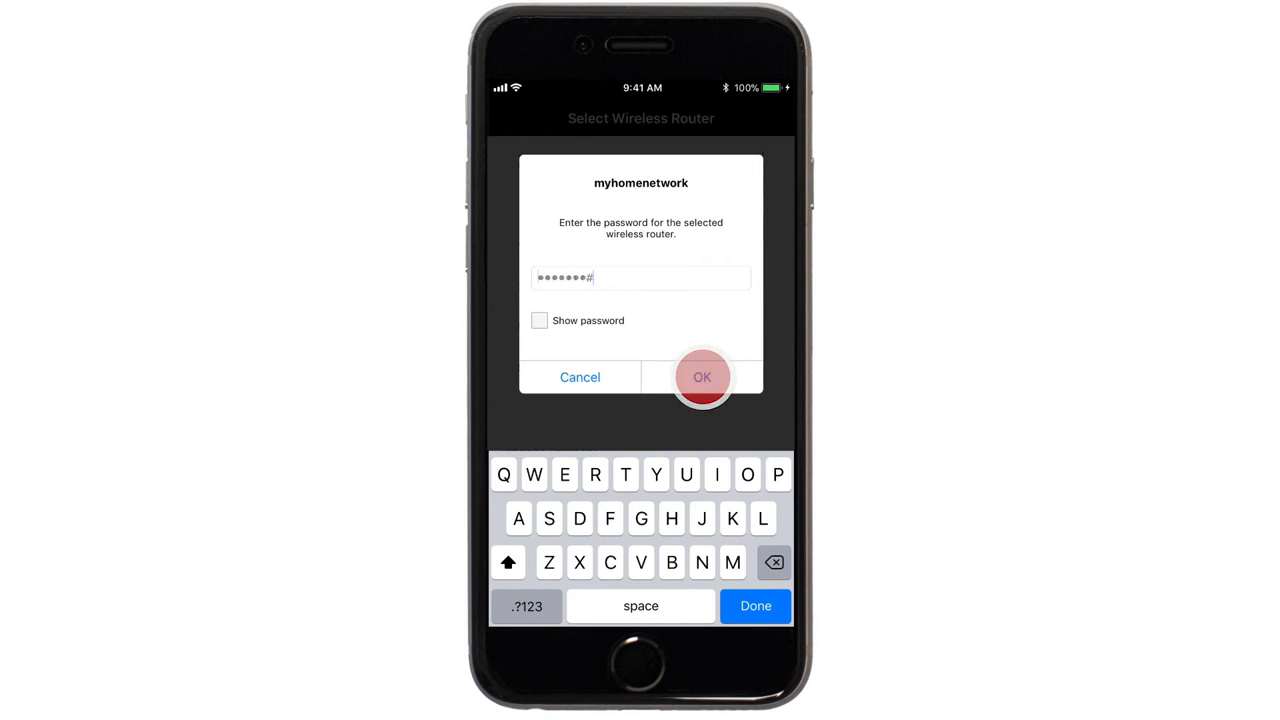
left_click(701, 377)
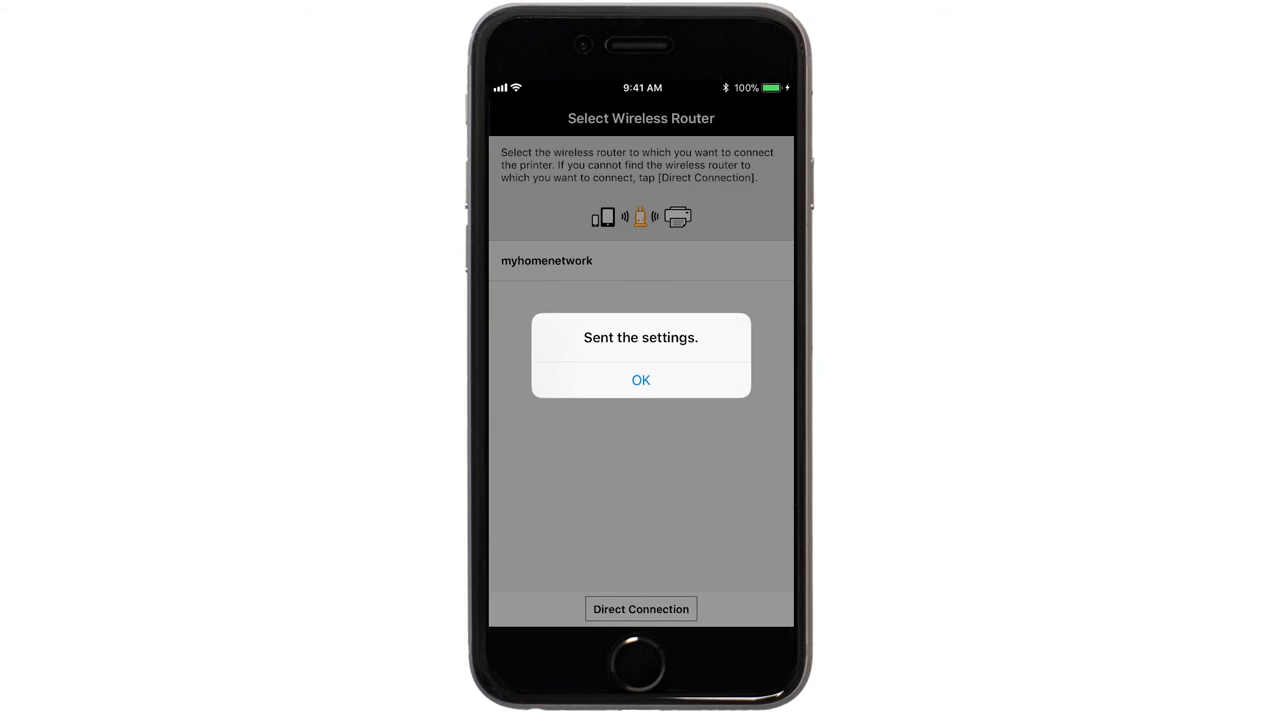
left_click(640, 380)
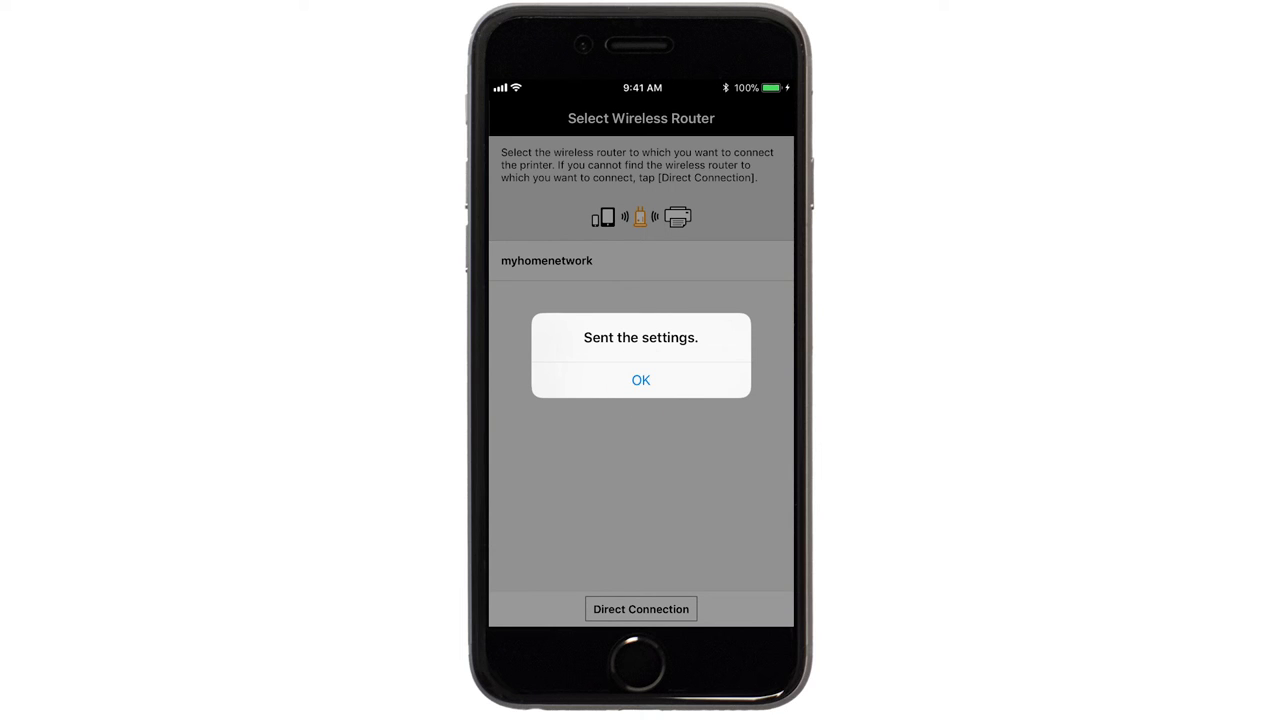
Step: Acknowledge the sent settings, register Canon MG7500 series, and choose Select images
left_click(640, 380)
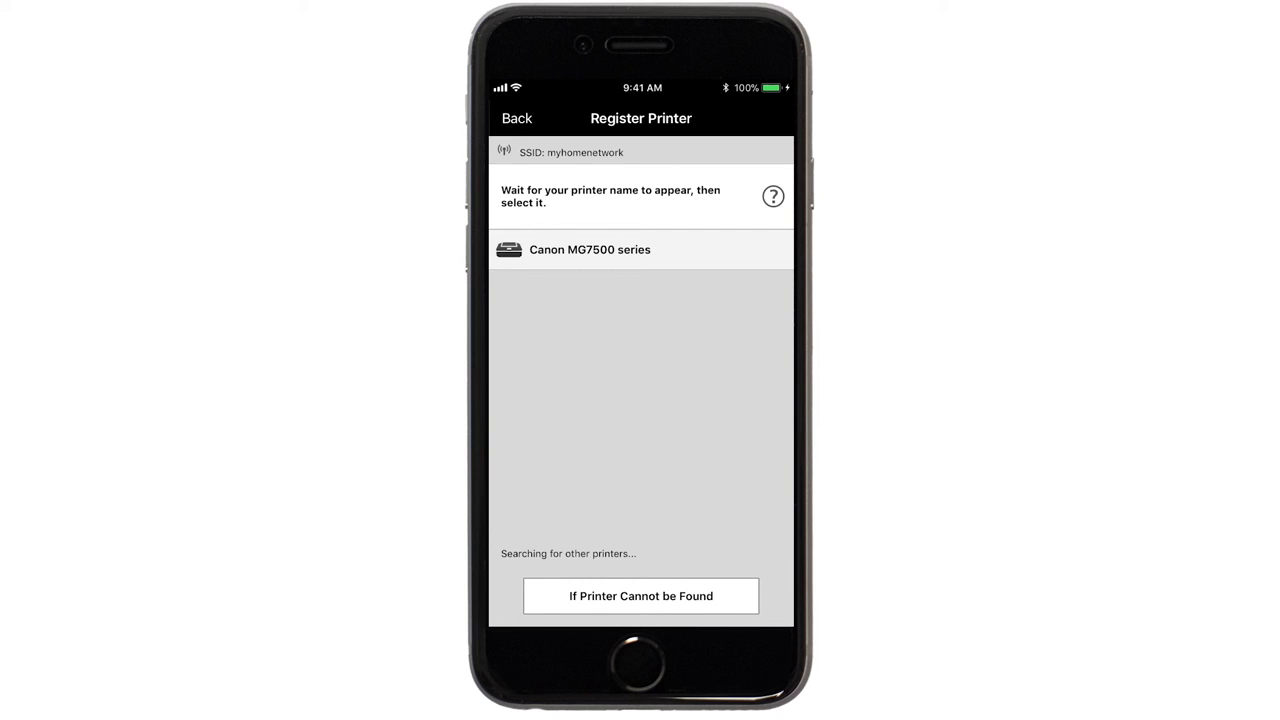
left_click(640, 249)
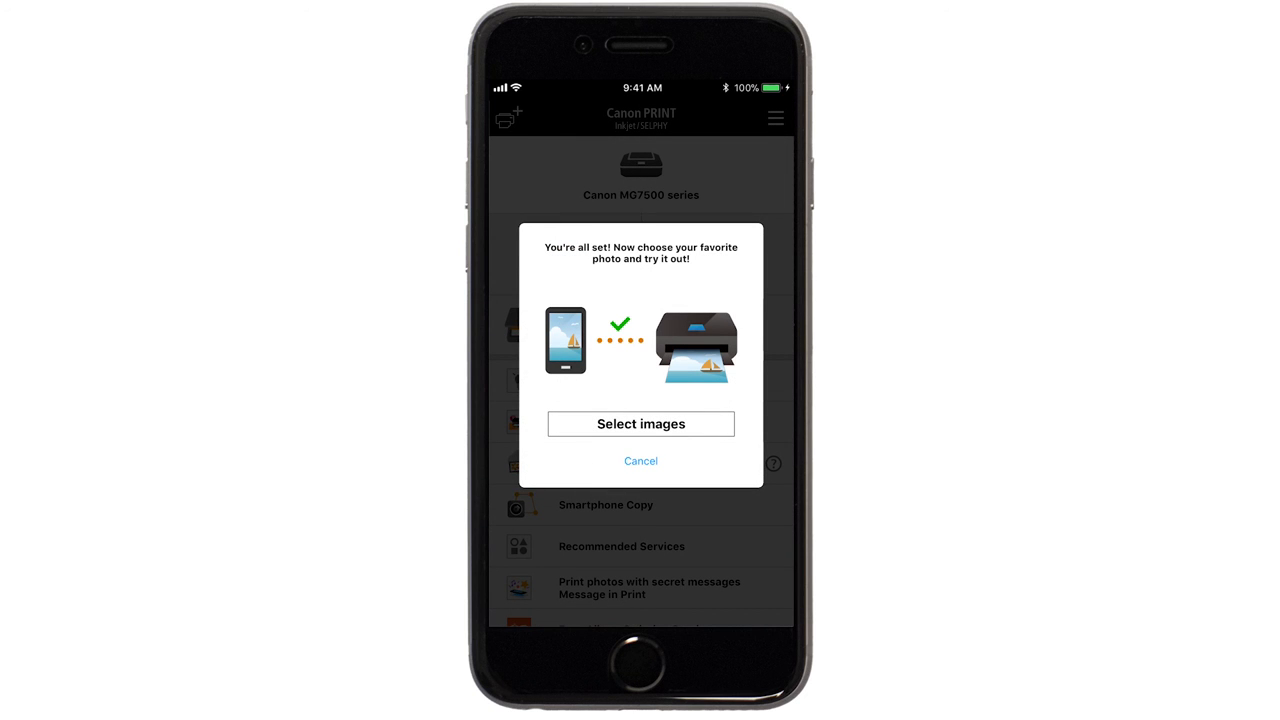
left_click(640, 423)
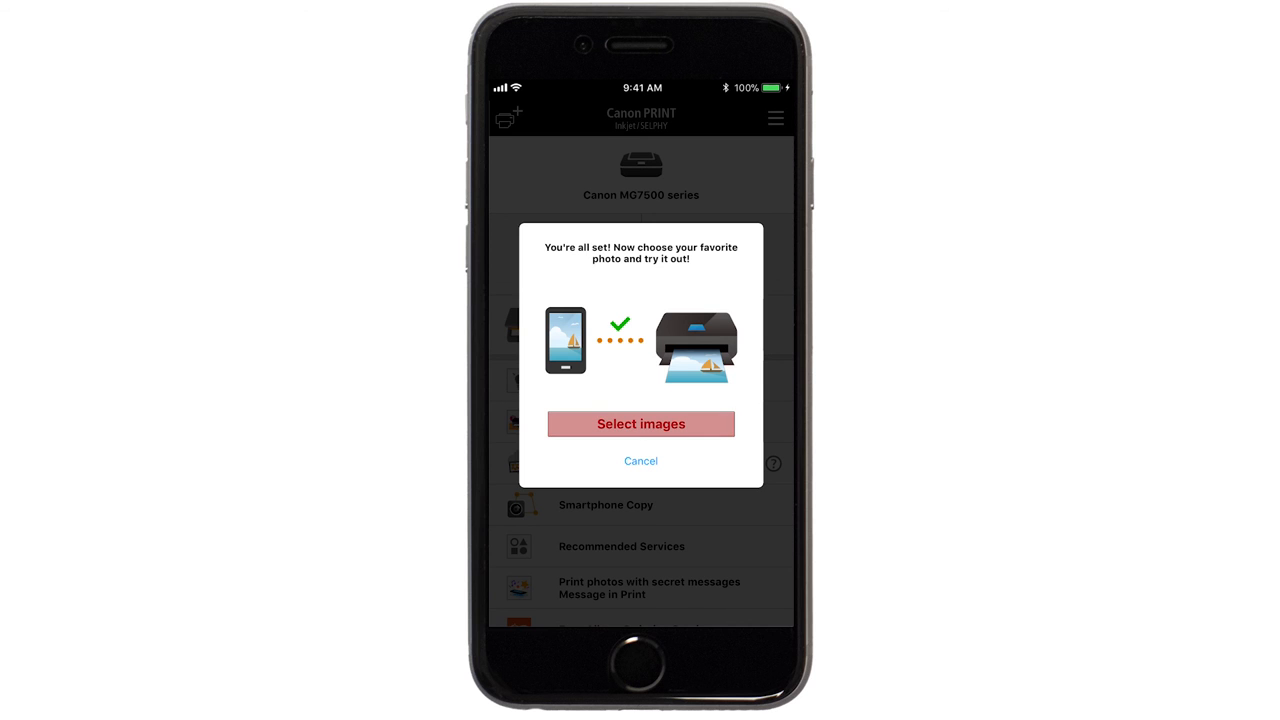